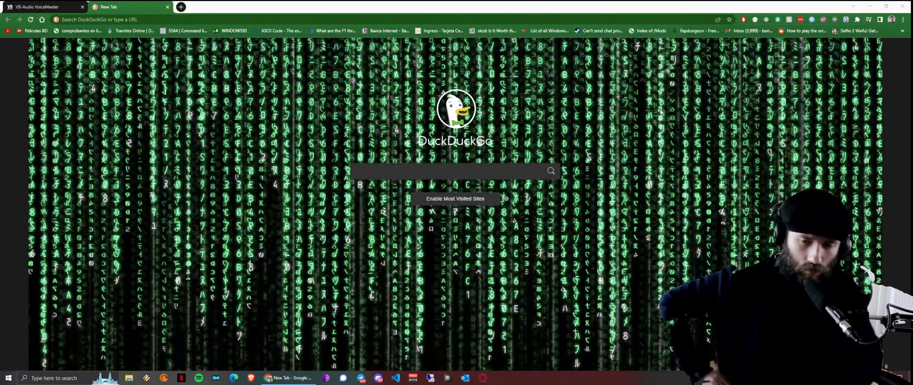
mouse_move(581, 138)
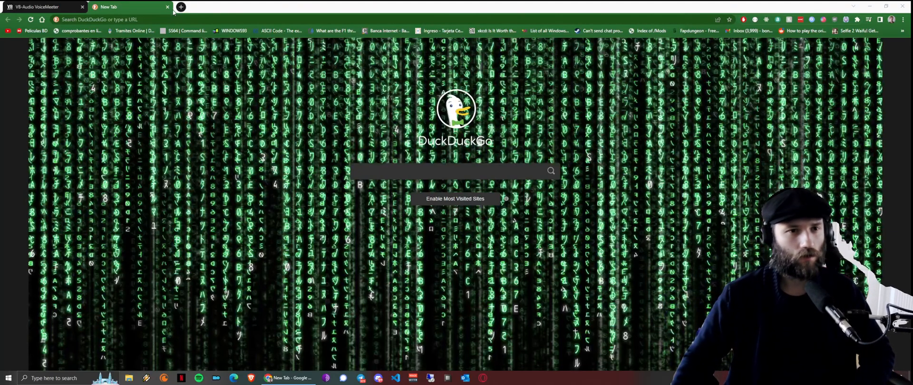
mouse_move(128, 6)
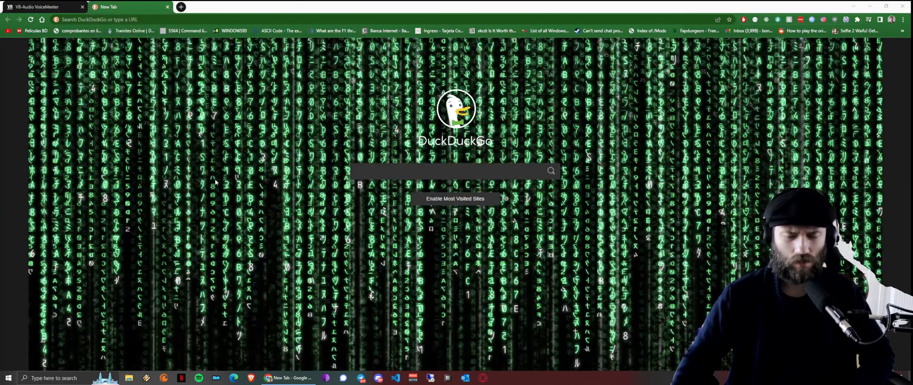
mouse_move(210, 141)
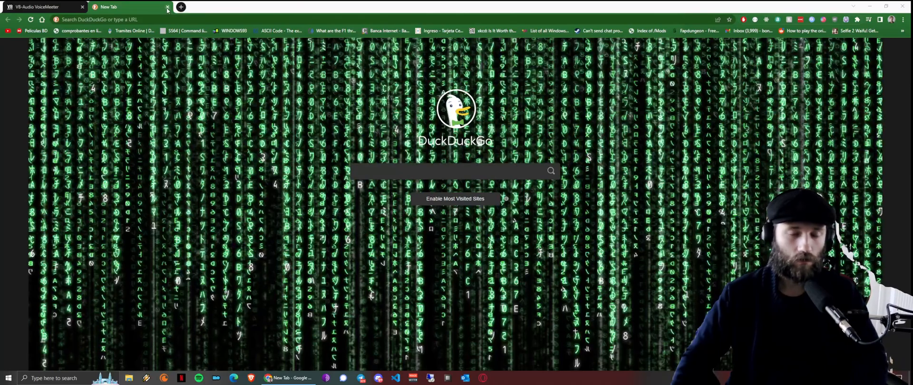
Close the blank new tab and look over the Voicemeeter page's download section.
click(41, 6)
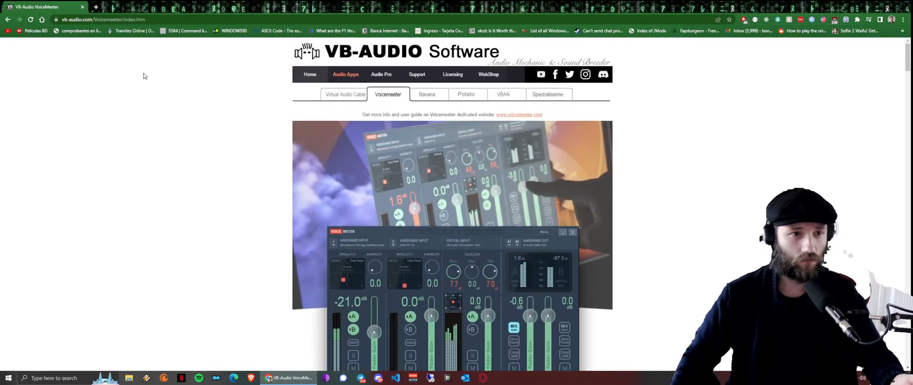
mouse_move(127, 100)
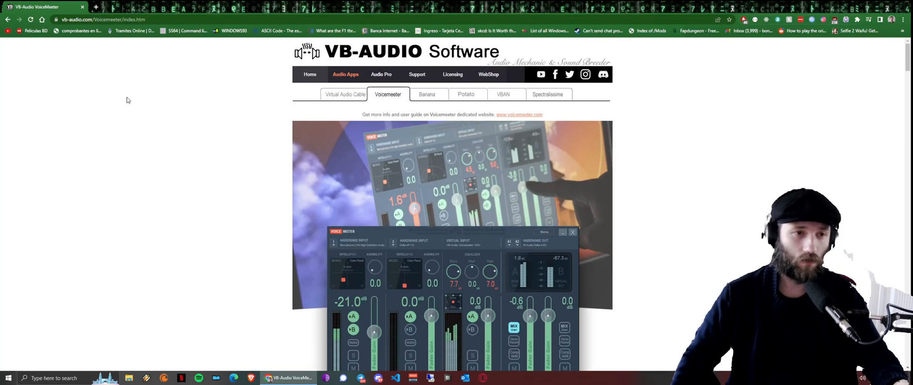
scroll(down, 3)
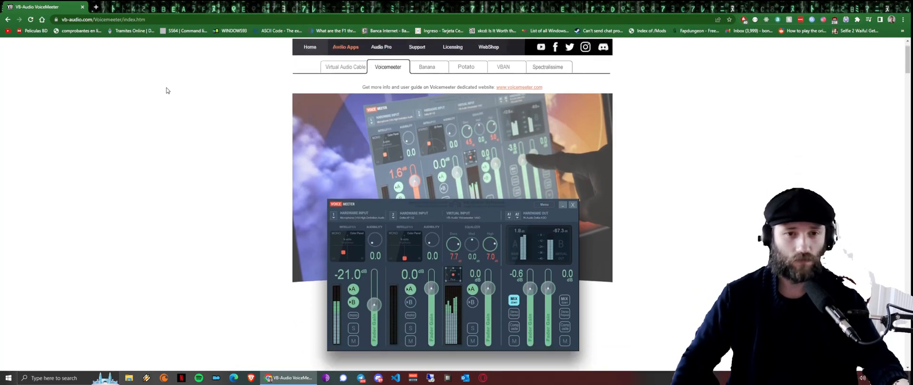
scroll(down, 3)
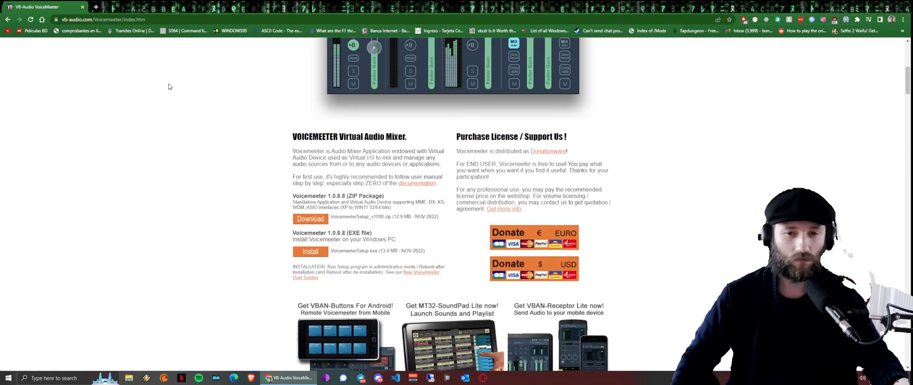
scroll(up, 3)
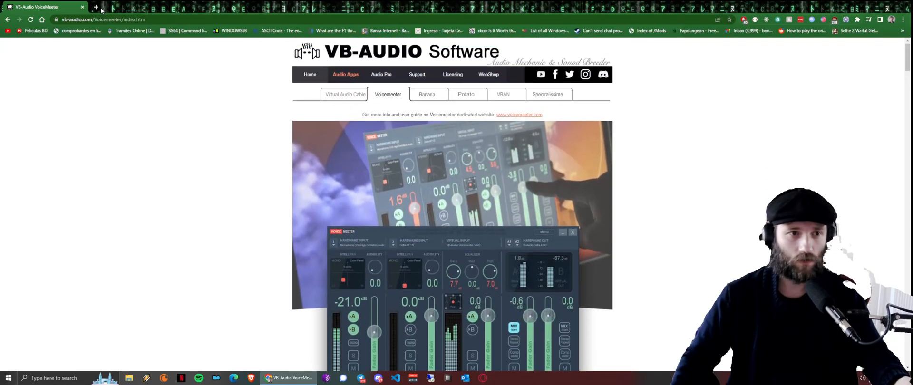
Search DuckDuckGo for 'voicemeeter' and return to the VB-Audio Voicemeeter page.
click(96, 8)
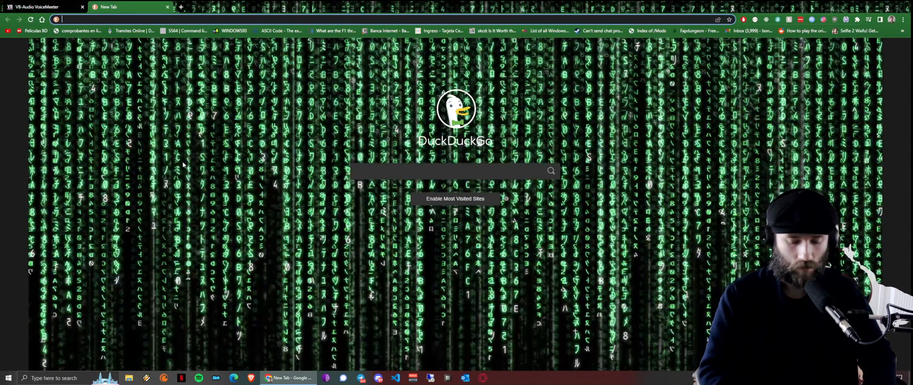
text(voicemeeter&ia=web)
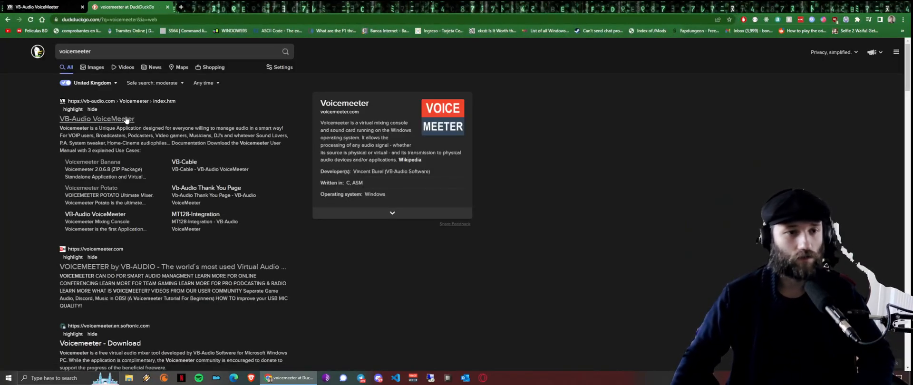
click(97, 119)
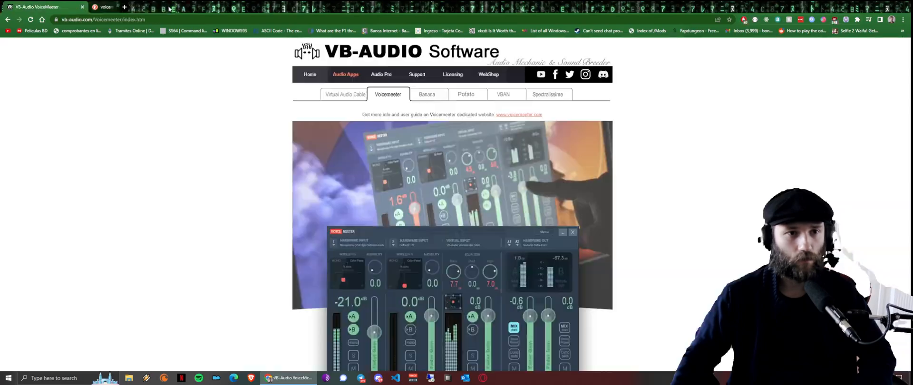
scroll(down, 3)
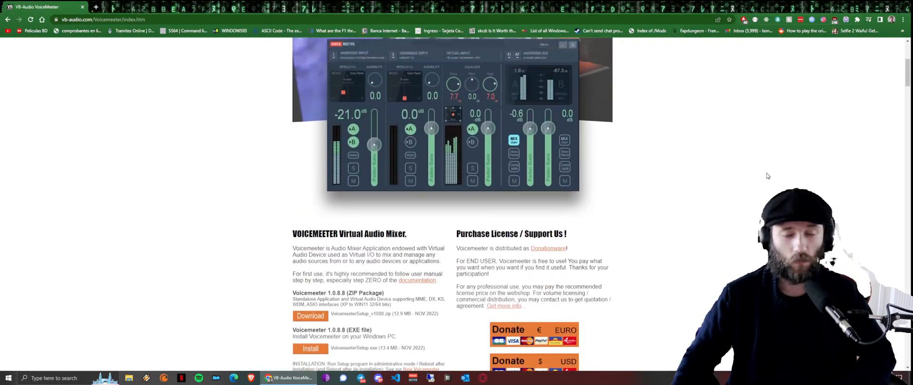
Browse the Voicemeeter, Potato and Banana edition pages on vb-audio.com.
click(426, 95)
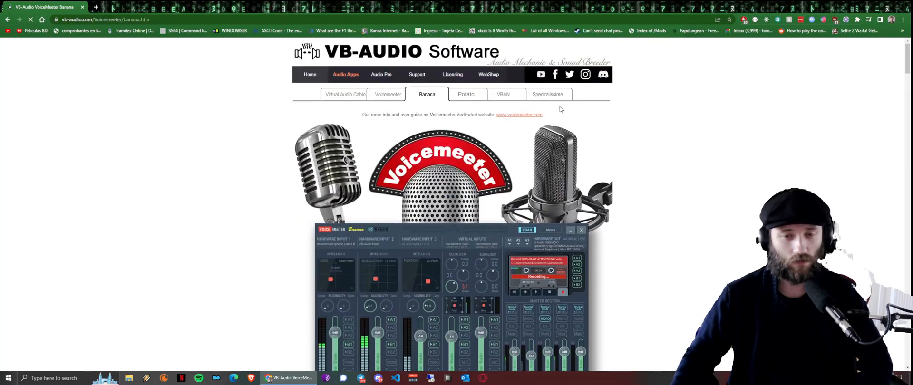
click(387, 94)
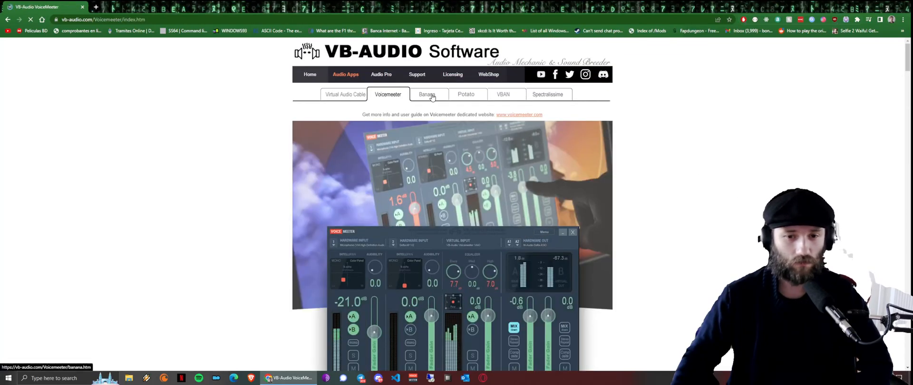
click(466, 94)
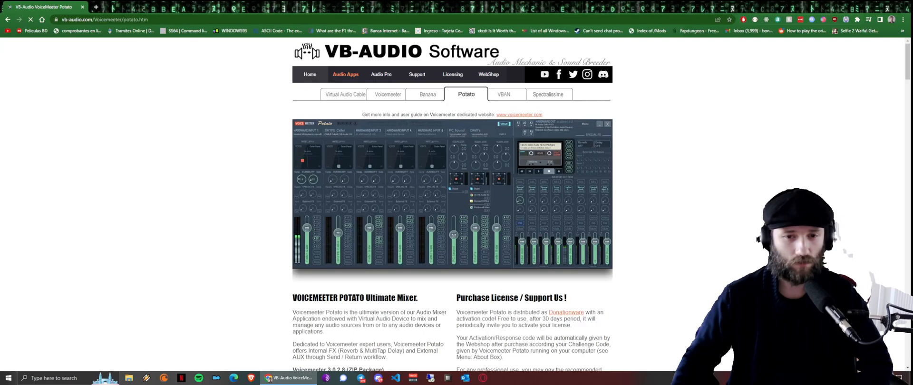
click(427, 94)
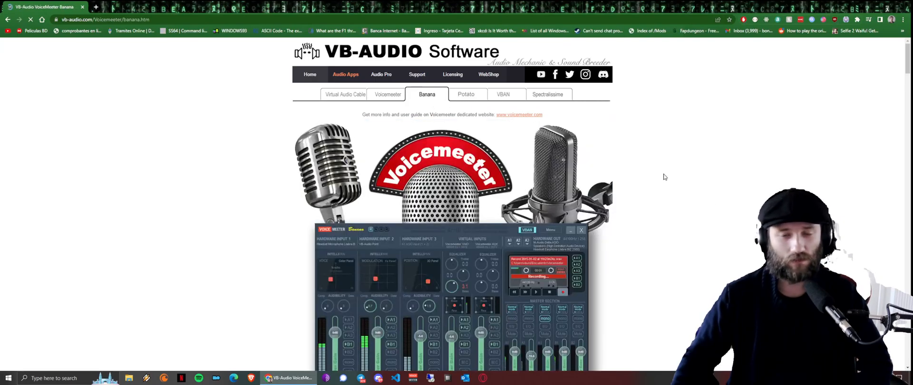
scroll(down, 3)
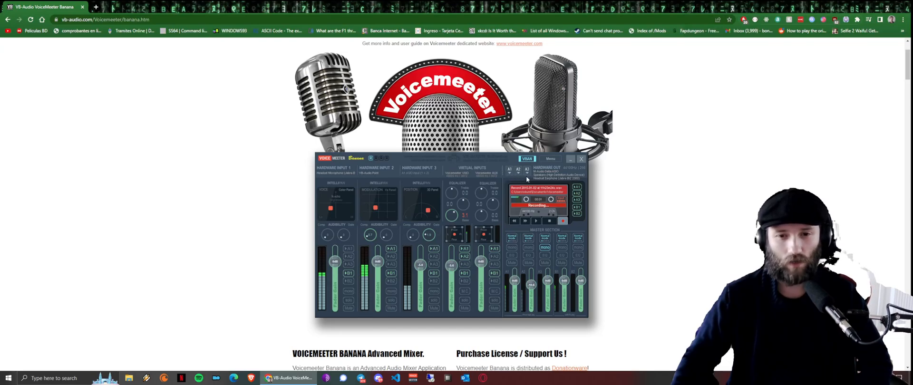
mouse_move(509, 174)
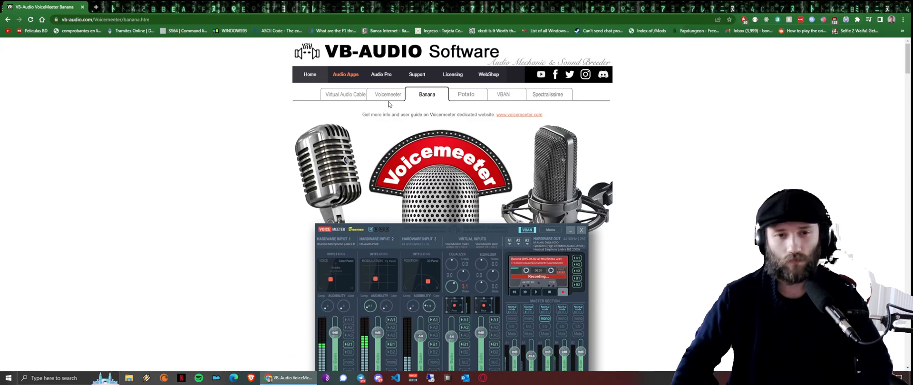
Revisit the Voicemeeter and Potato pages, settling on the Voicemeeter Banana page.
click(387, 94)
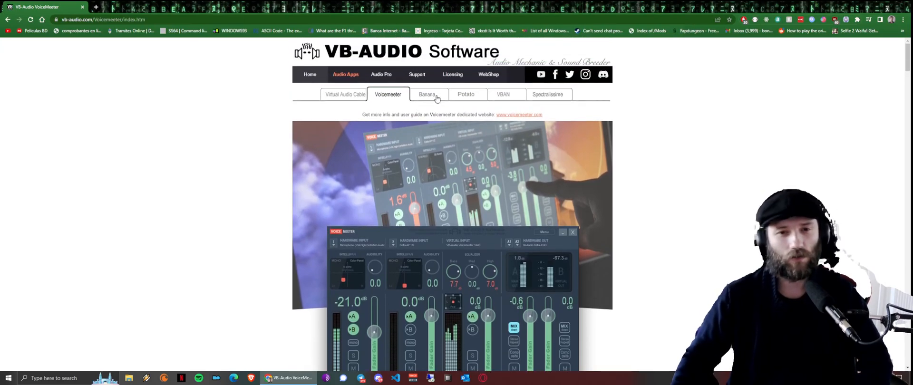
click(466, 94)
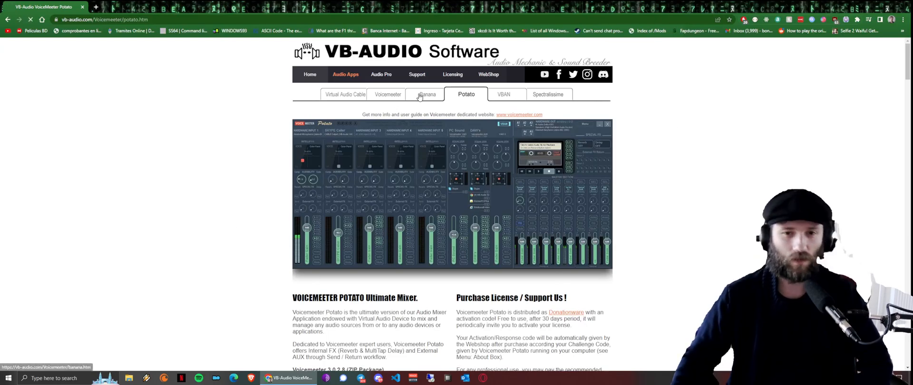
click(426, 94)
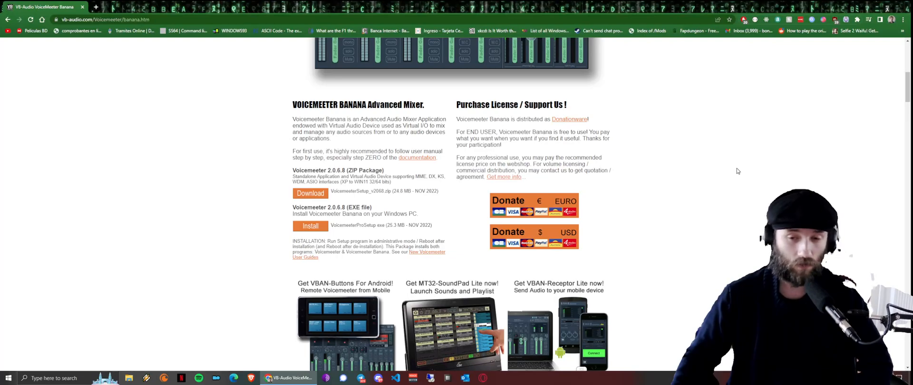
mouse_move(746, 166)
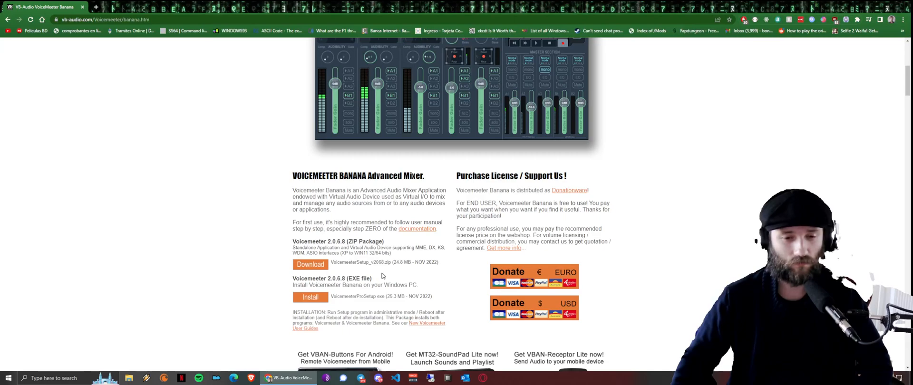
mouse_move(396, 270)
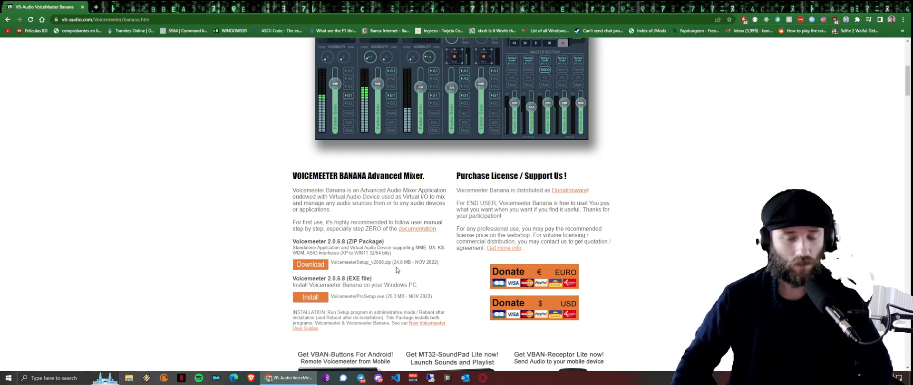
mouse_move(325, 306)
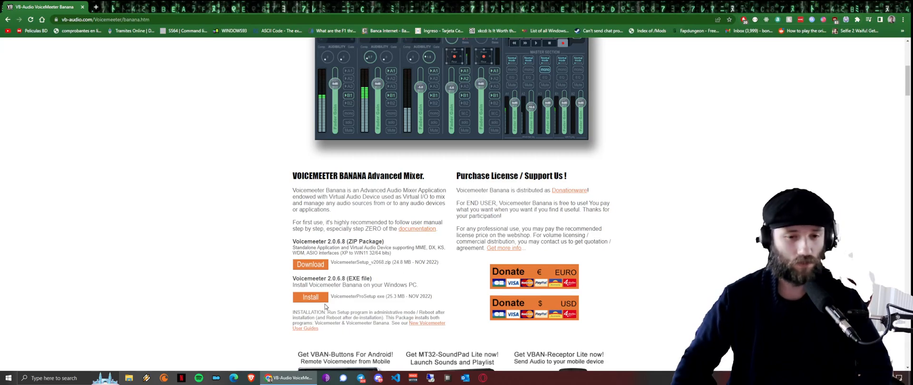
Download the Voicemeeter Banana 2.0.6.8 EXE installer from the Banana page.
click(310, 297)
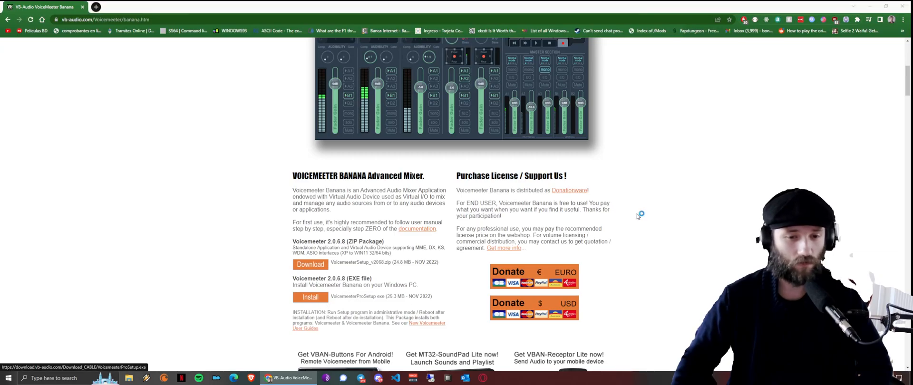
click(311, 296)
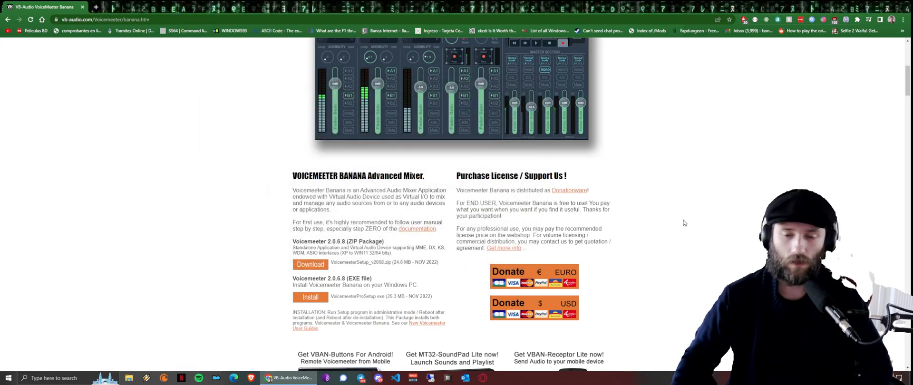
mouse_move(686, 219)
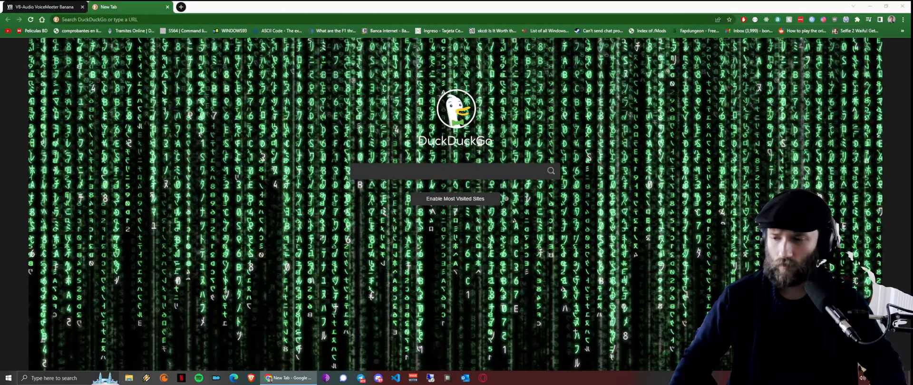
Launch Voicemeeter Banana from the taskbar so its mixer window appears.
click(412, 377)
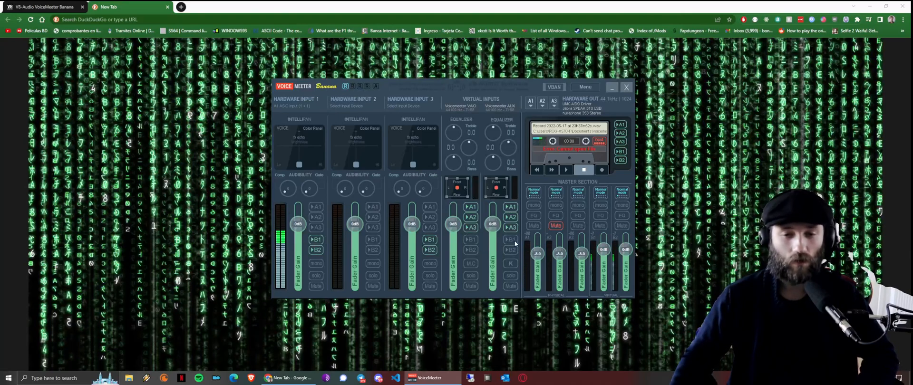
mouse_move(423, 238)
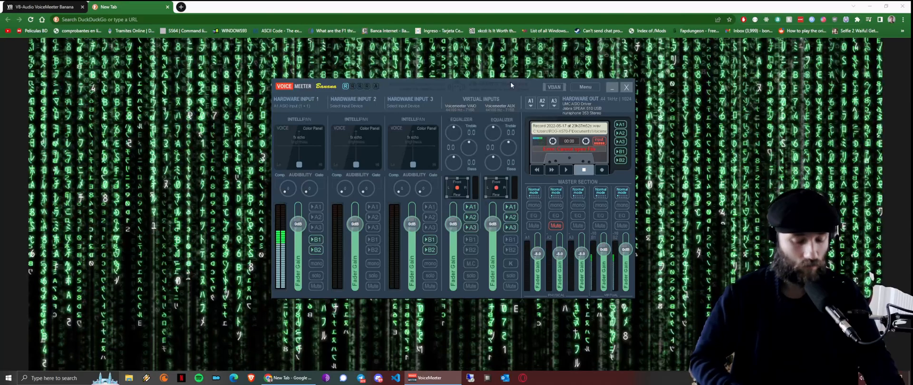
key(Win+r)
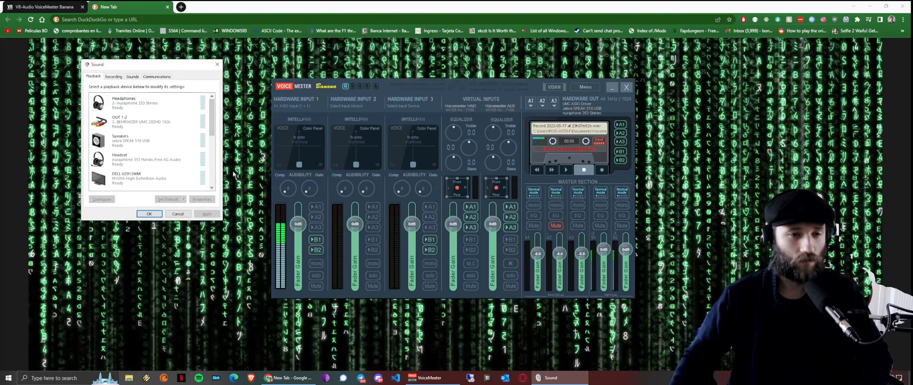
Make VoiceMeeter Input the default playback device and VoiceMeeter Aux Input the default communications device.
scroll(down, 3)
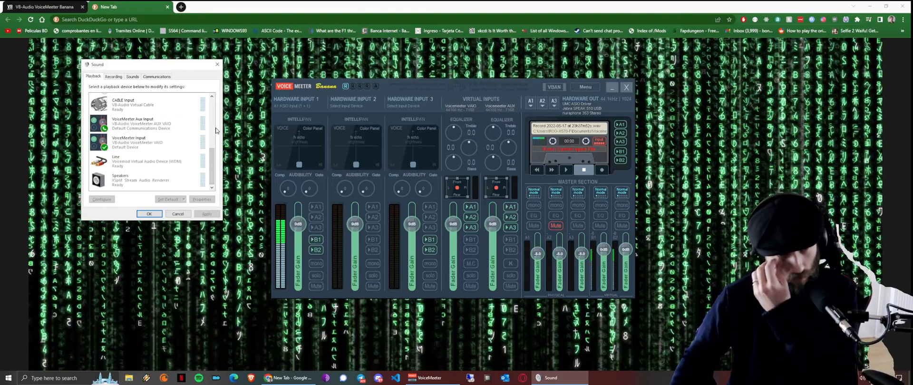
click(134, 122)
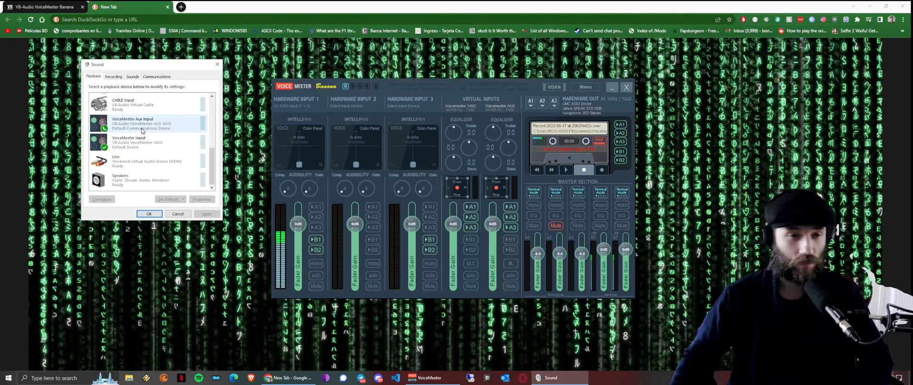
click(140, 142)
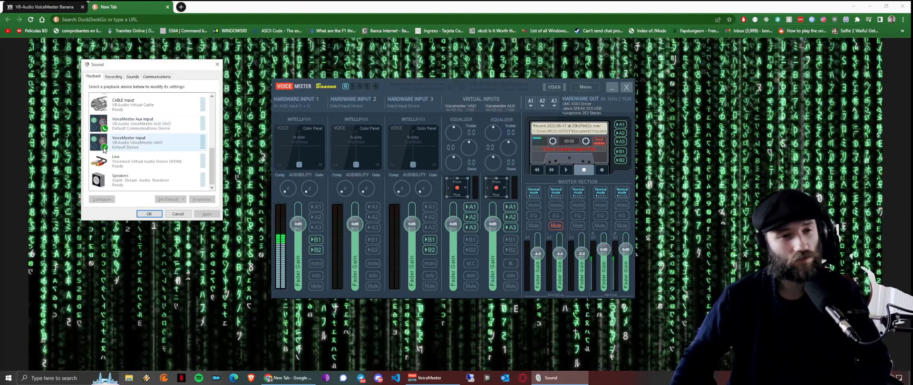
click(146, 123)
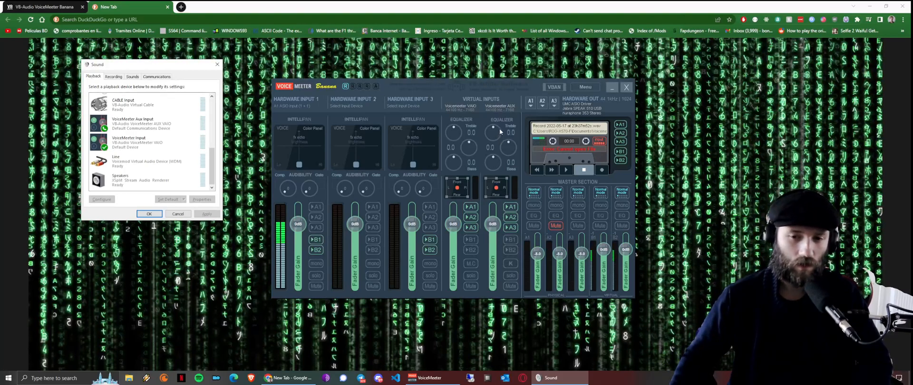
mouse_move(376, 128)
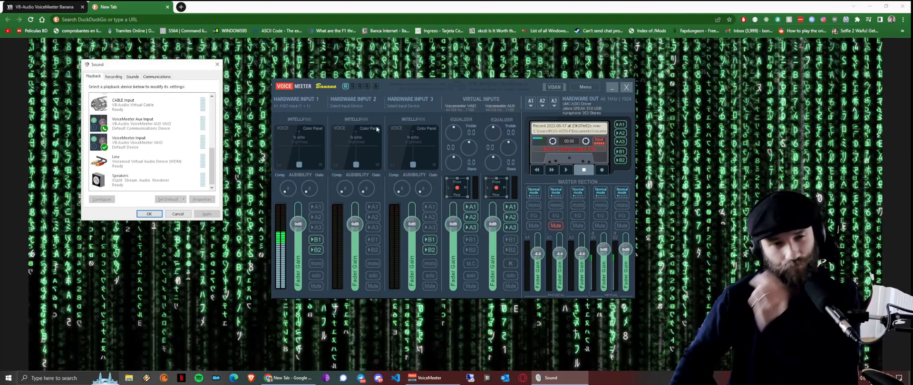
Make VoiceMeeter Output the default recording device and VoiceMeeter Aux Output the communications device.
click(114, 77)
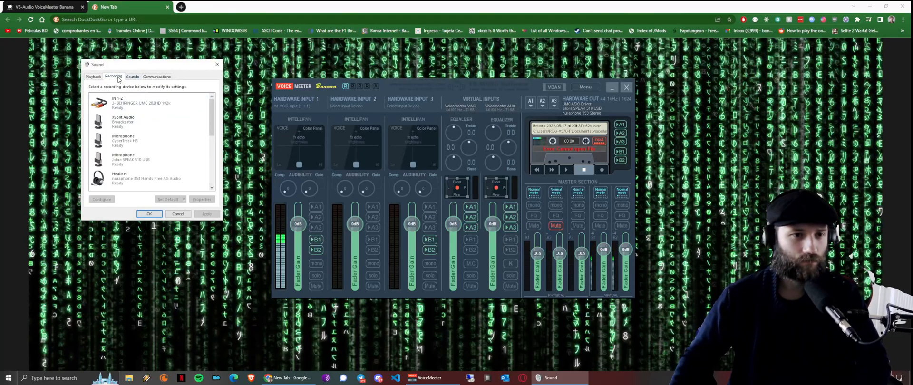
scroll(down, 3)
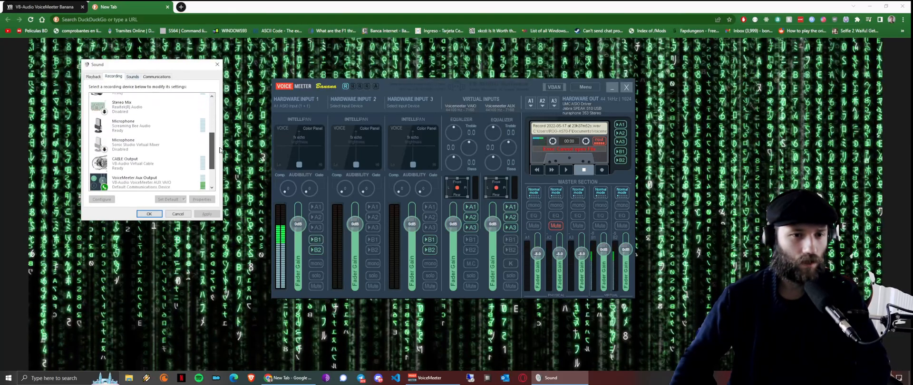
scroll(down, 3)
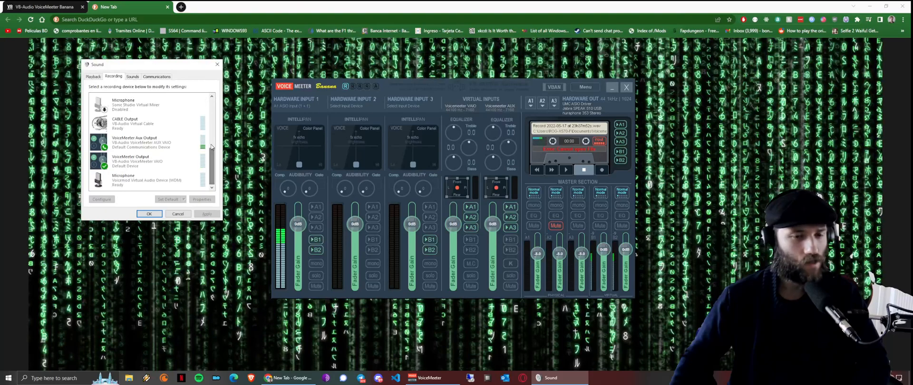
click(139, 142)
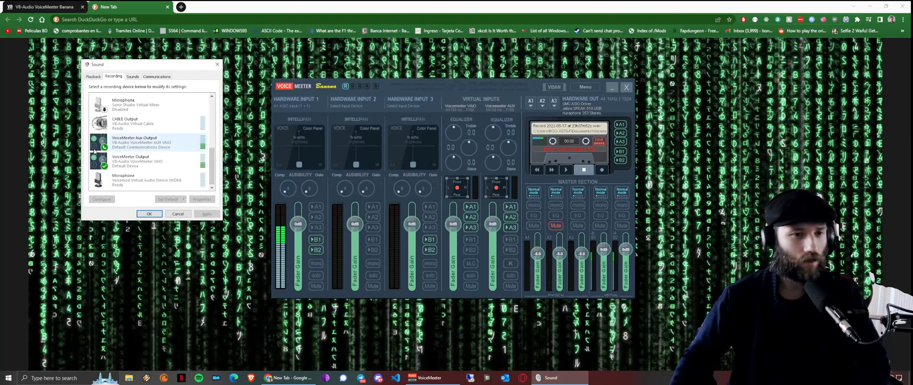
click(145, 161)
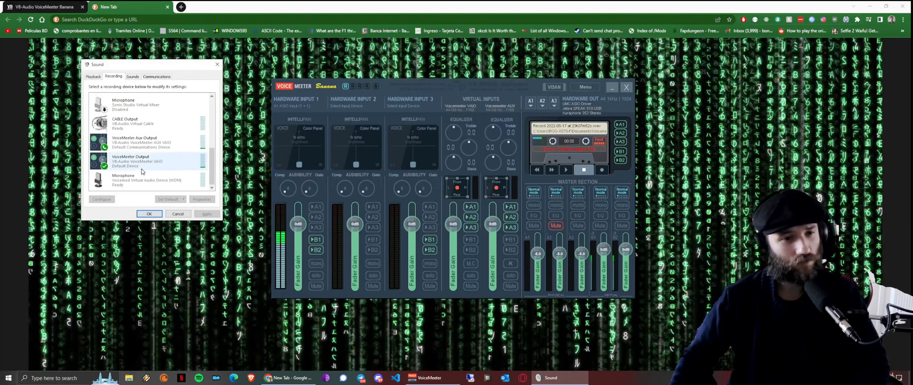
click(134, 142)
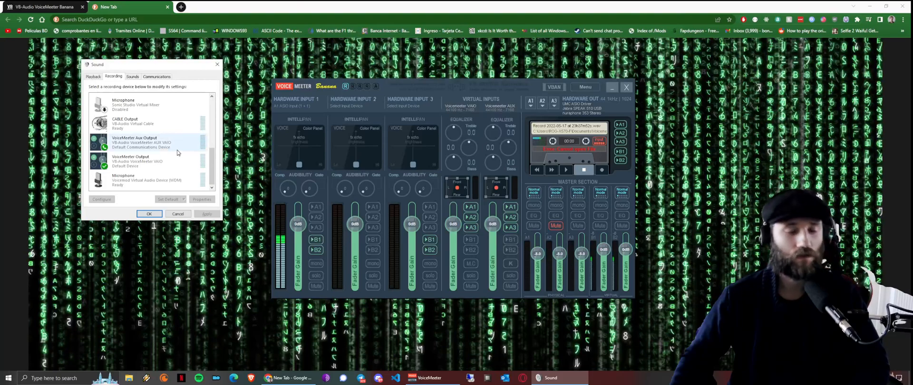
click(140, 161)
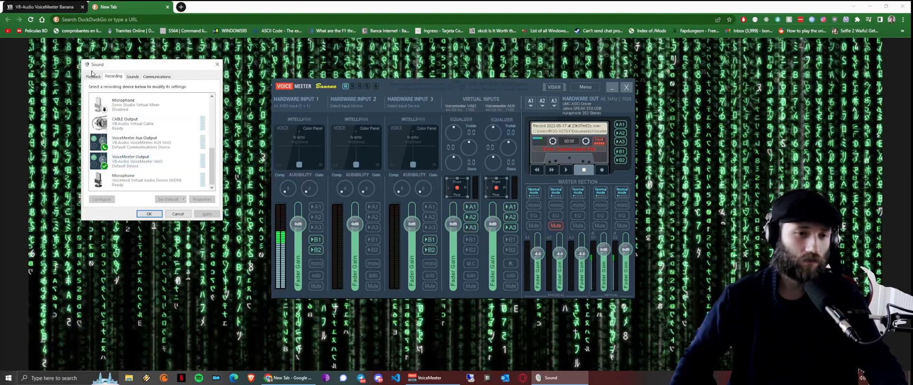
Return to the Playback list, check VoiceMeeter Aux Input and confirm the Sound settings with OK.
click(93, 76)
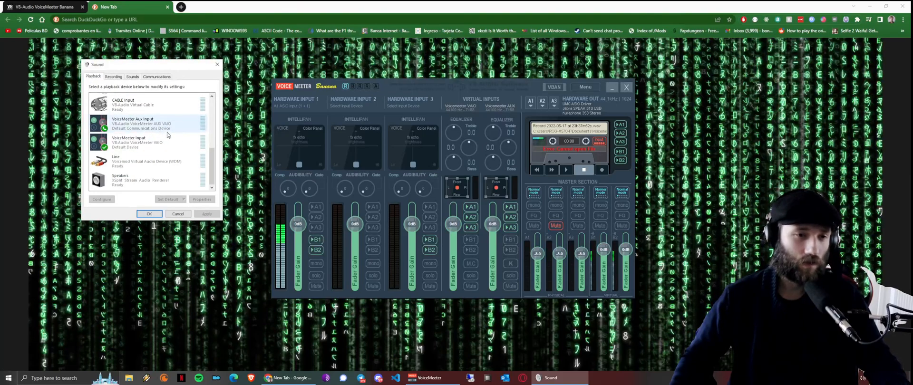
click(134, 142)
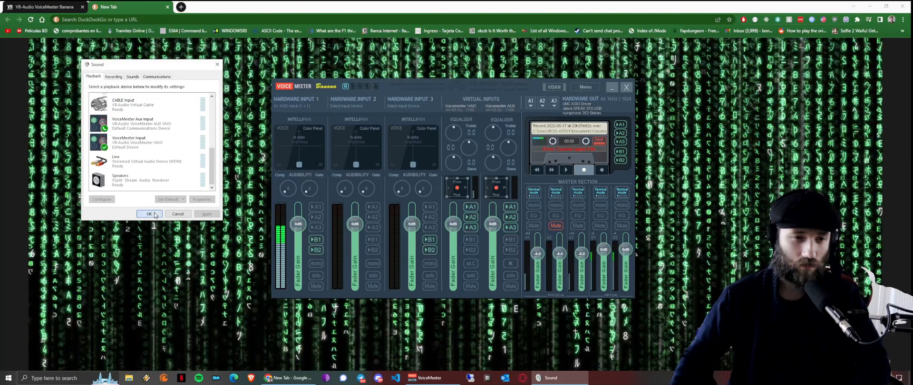
click(148, 214)
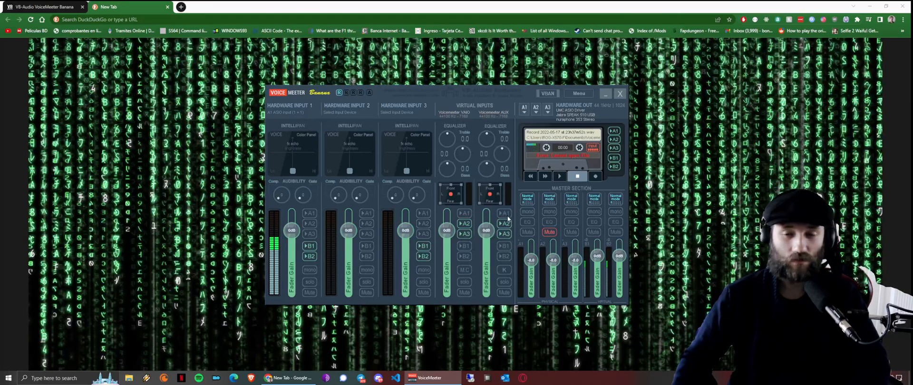
mouse_move(514, 122)
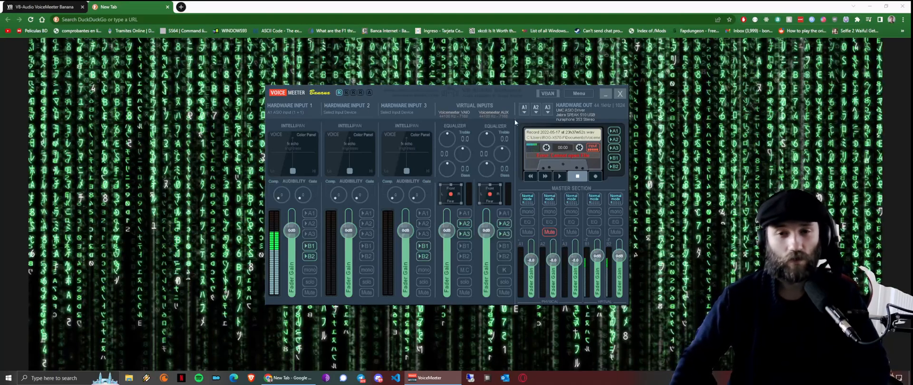
mouse_move(282, 105)
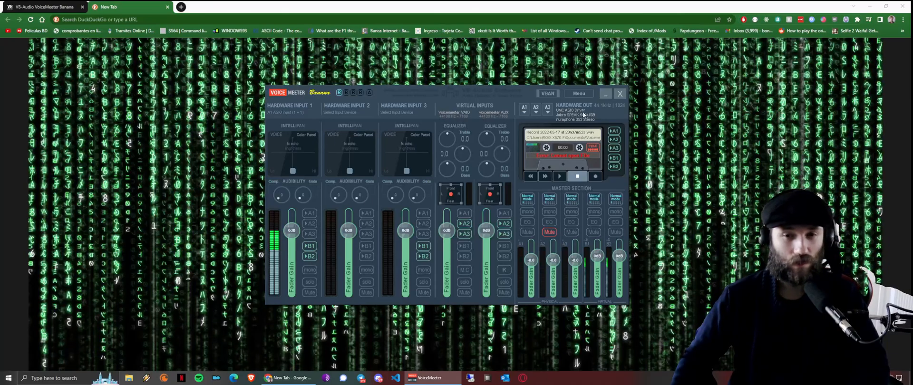
click(574, 110)
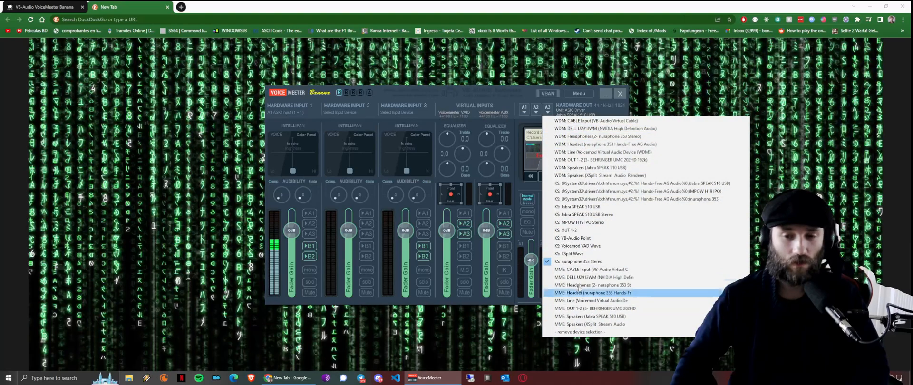
click(582, 292)
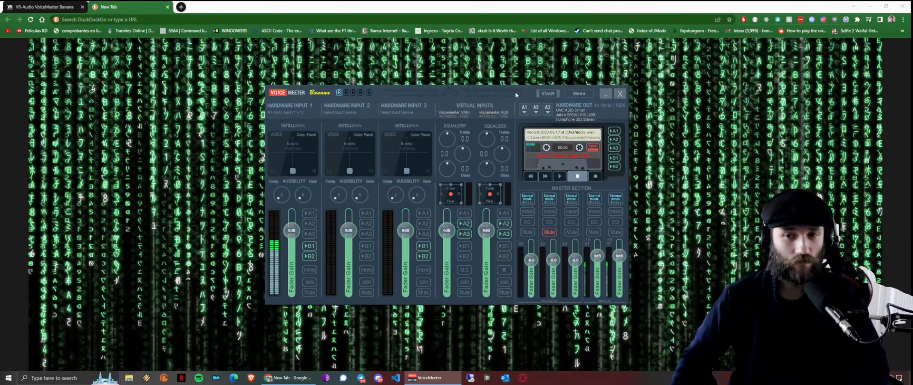
click(346, 112)
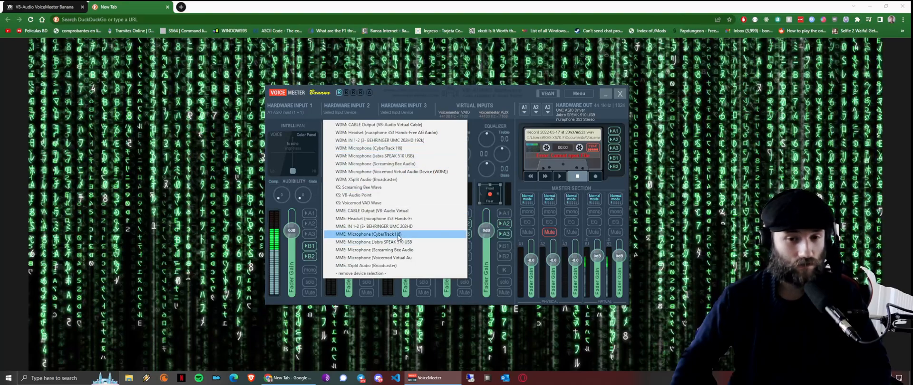
mouse_move(371, 211)
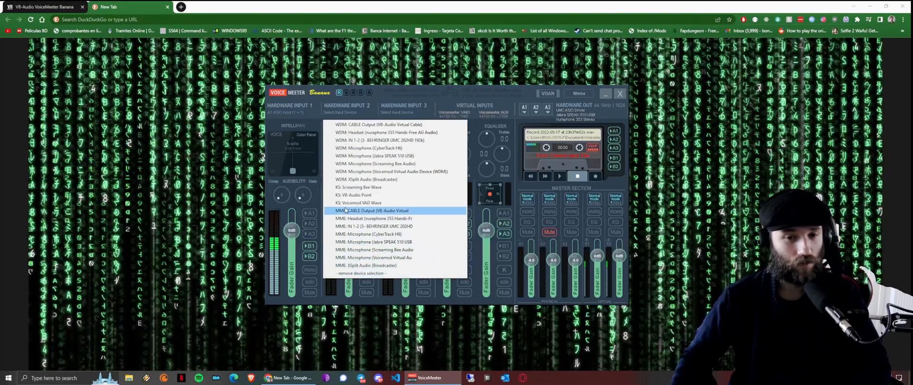
mouse_move(365, 180)
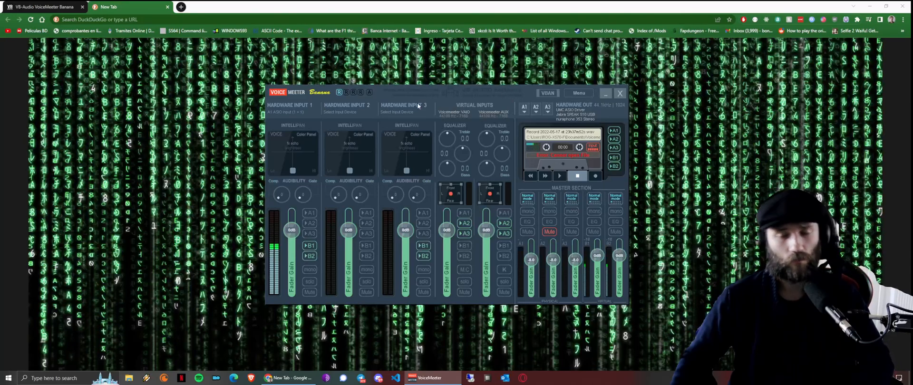
Set Hardware Input 2 to WDM: Microphone (CyberTrack H6) from its device list.
click(346, 108)
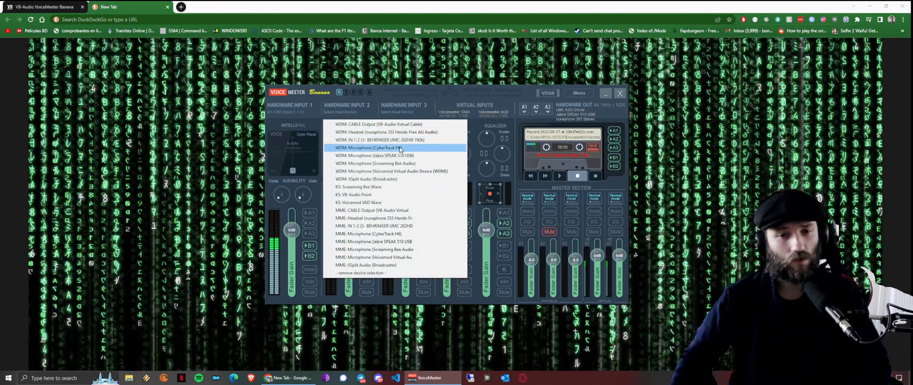
click(372, 148)
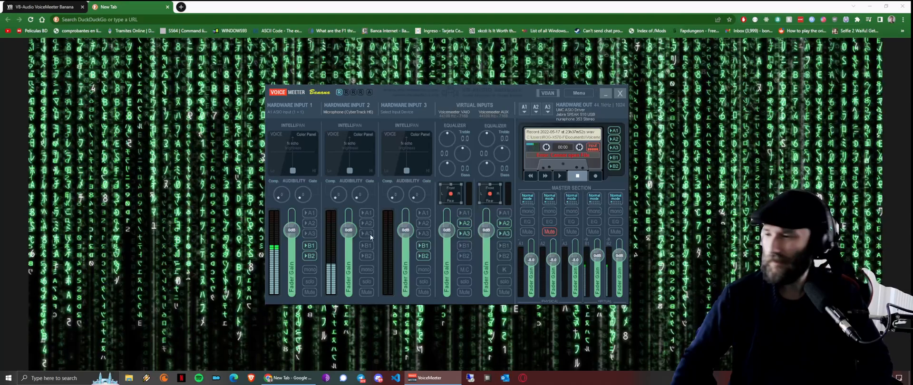
click(366, 233)
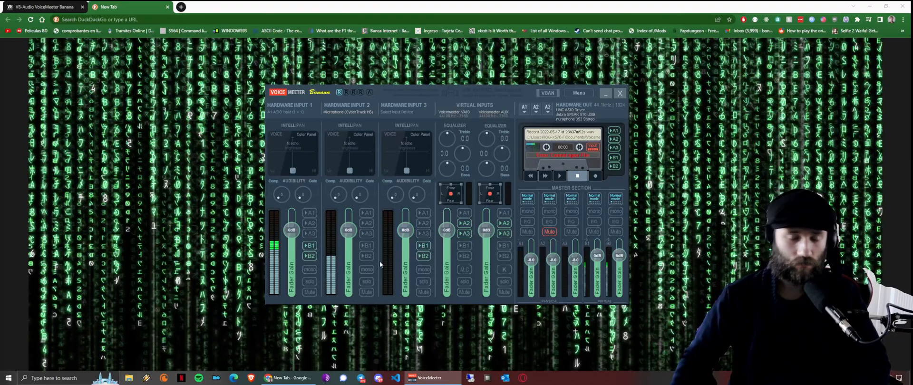
click(366, 245)
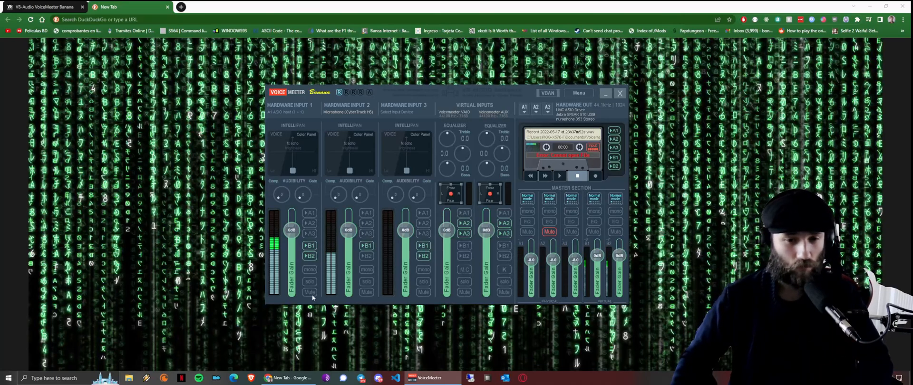
click(309, 292)
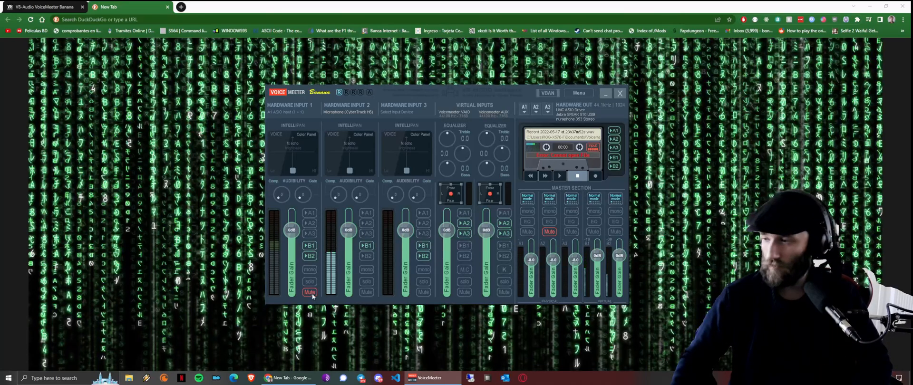
click(366, 256)
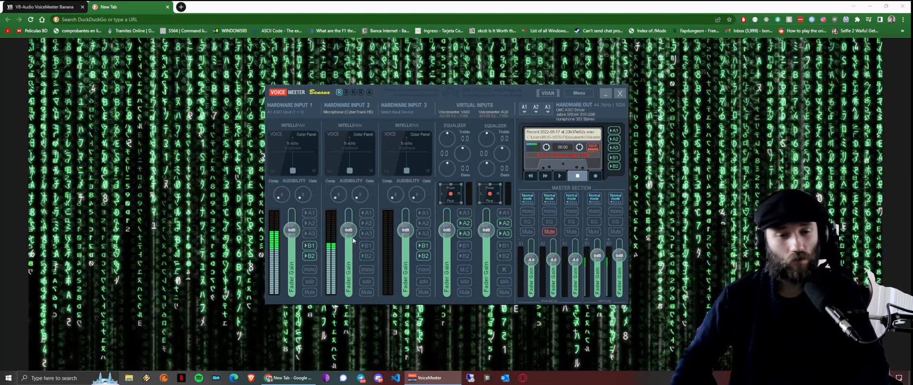
click(349, 112)
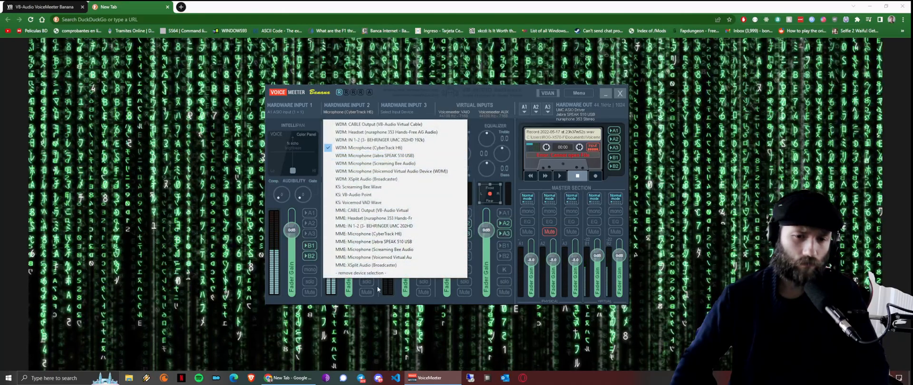